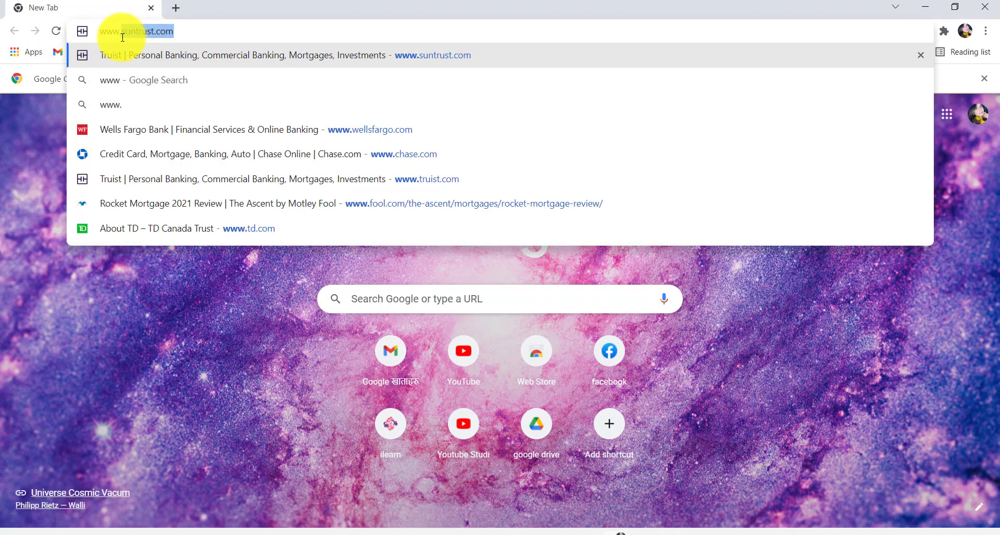
text(www.td.com)
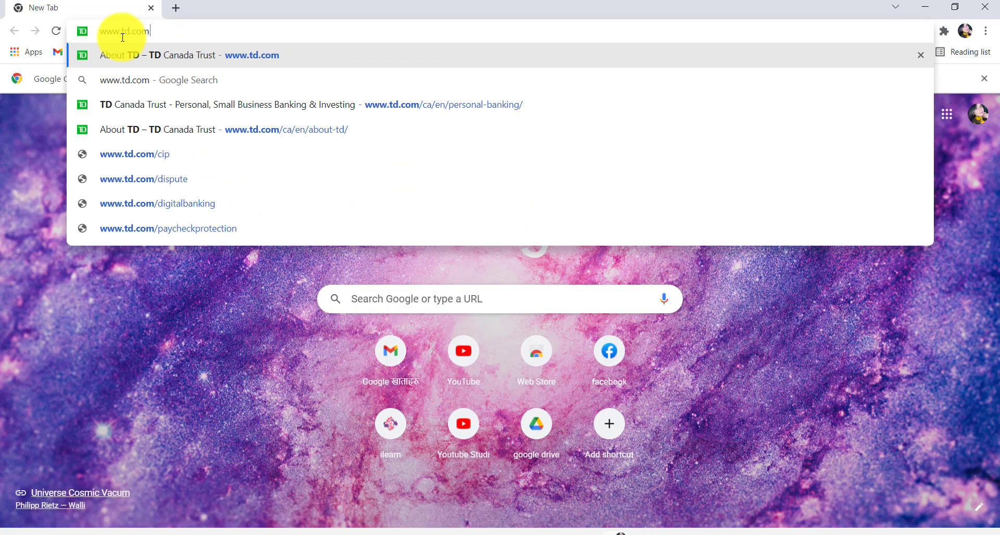
key(Enter)
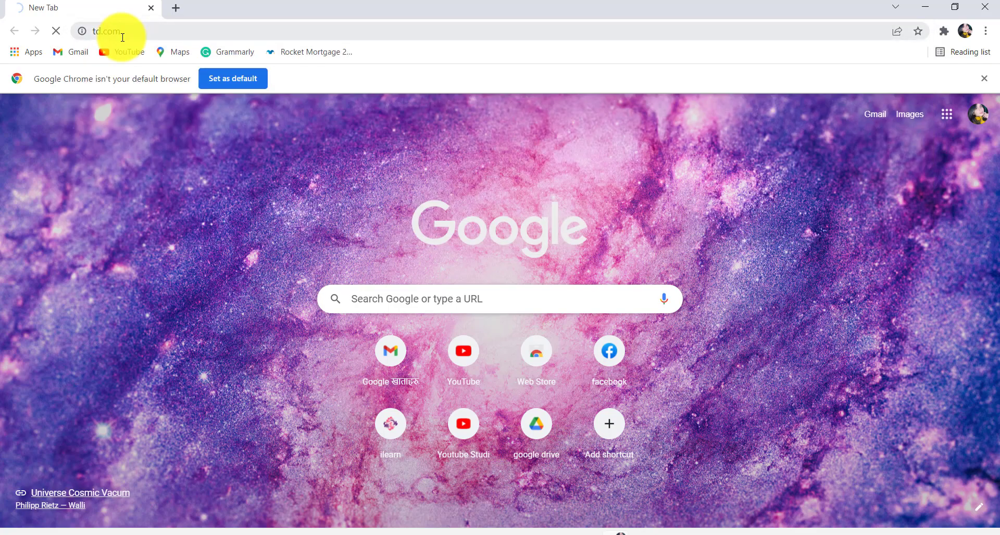
key(Enter)
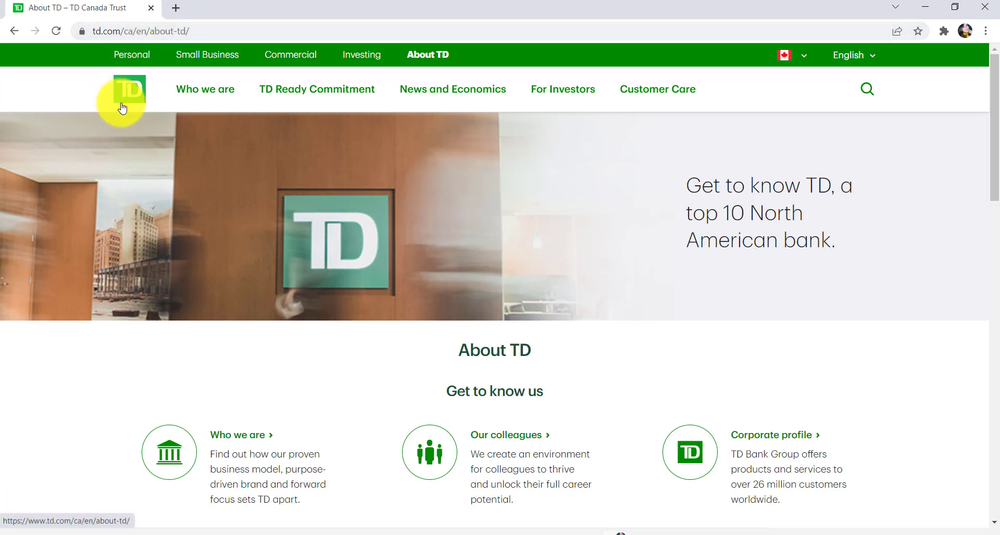
mouse_move(137, 55)
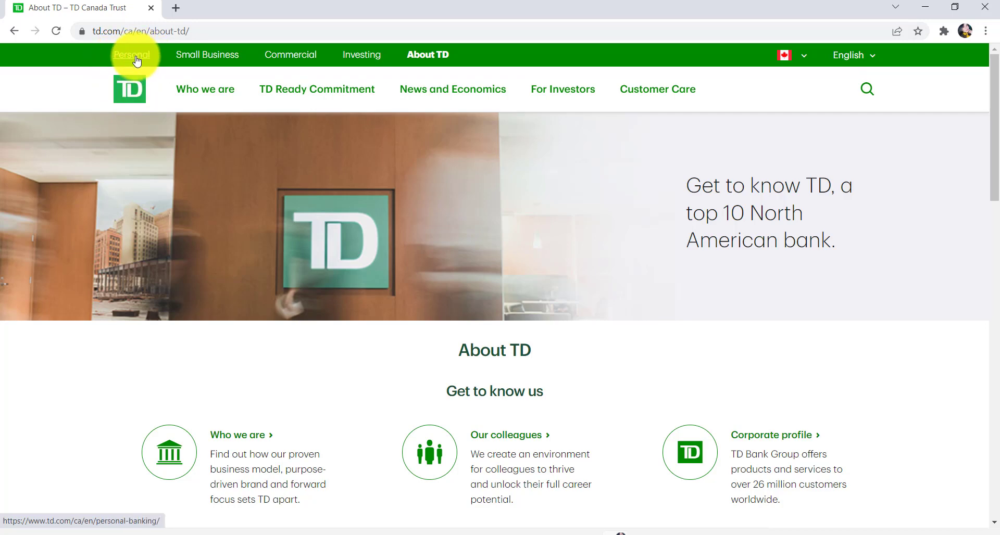
Switch to the Personal banking home page from the top navigation.
click(131, 54)
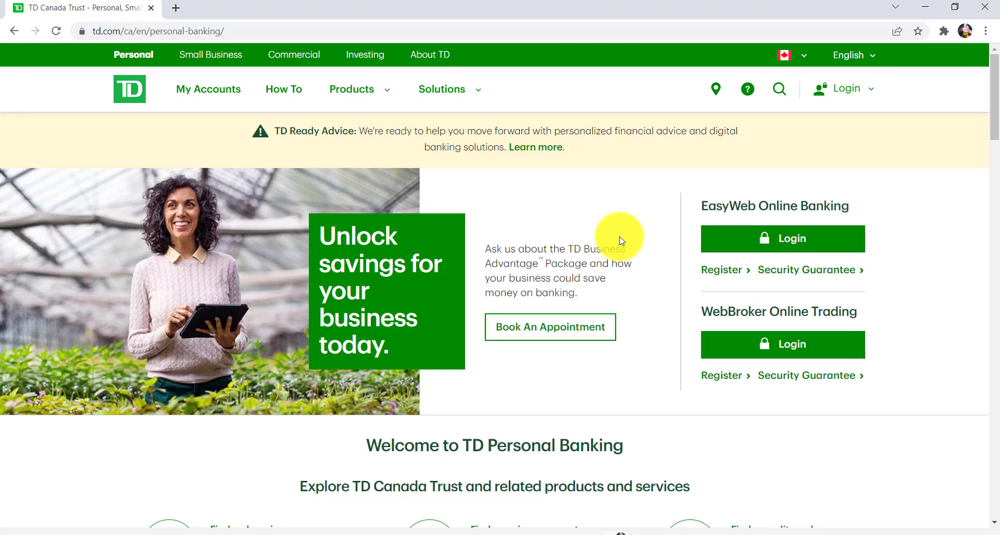
mouse_move(747, 331)
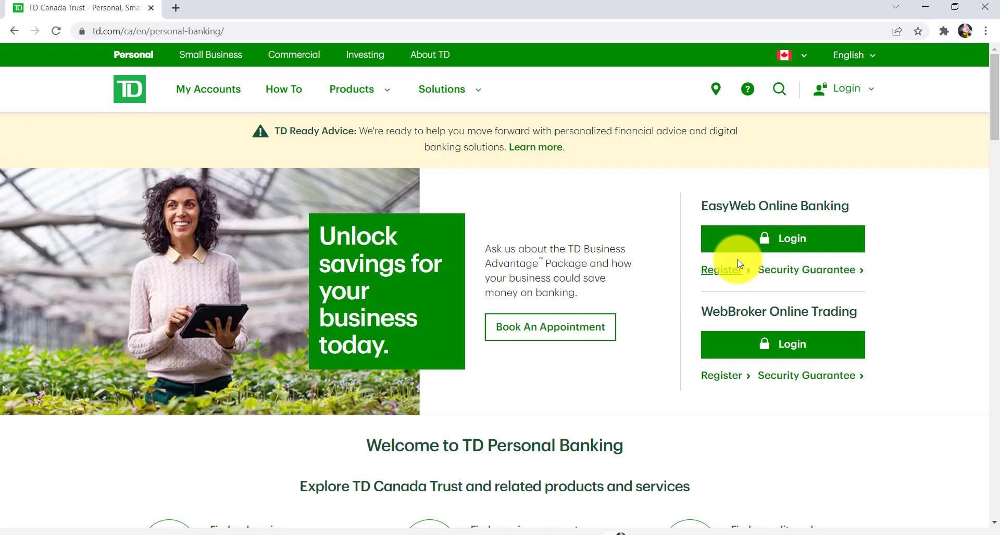
Start EasyWeb registration as a user without a temporary password.
click(721, 270)
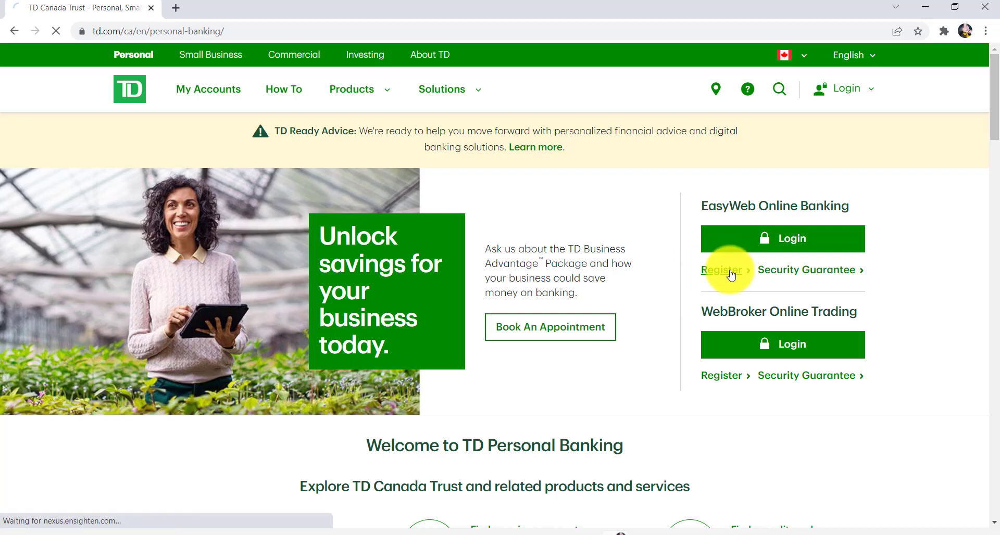
click(721, 269)
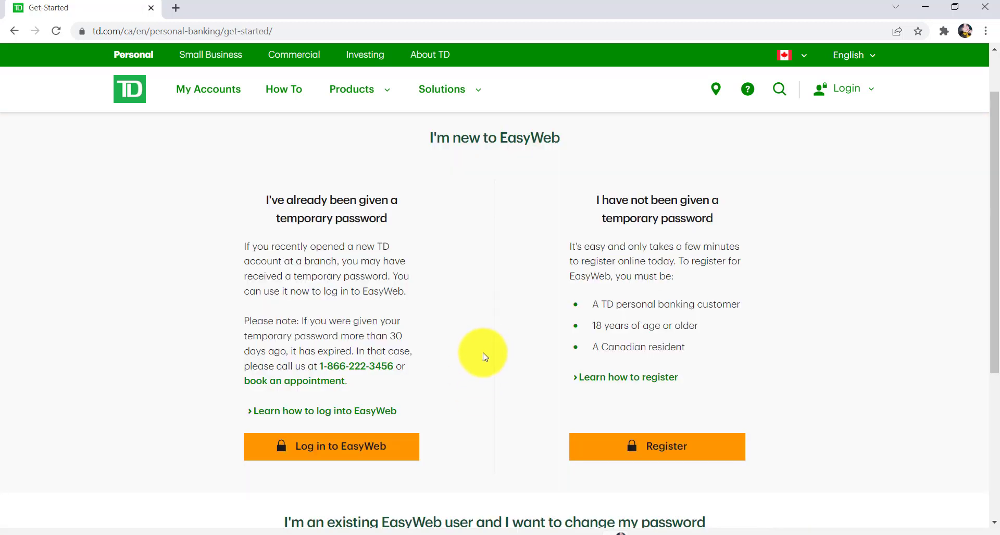
mouse_move(475, 365)
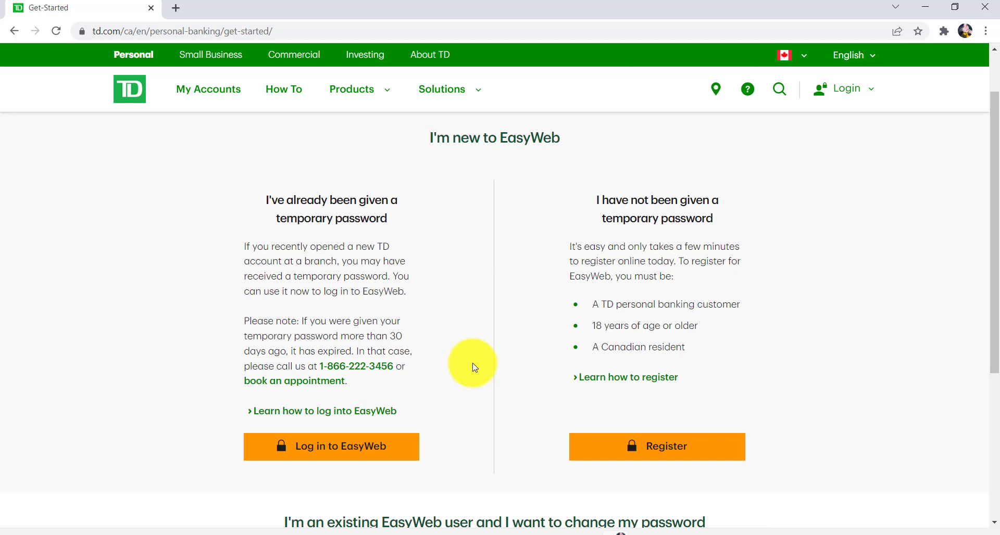
mouse_move(373, 477)
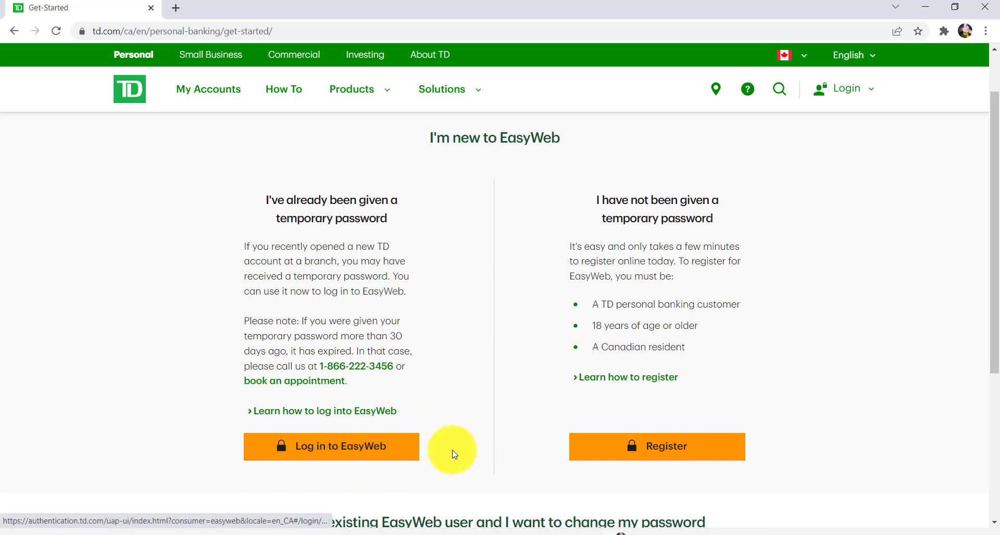
mouse_move(555, 462)
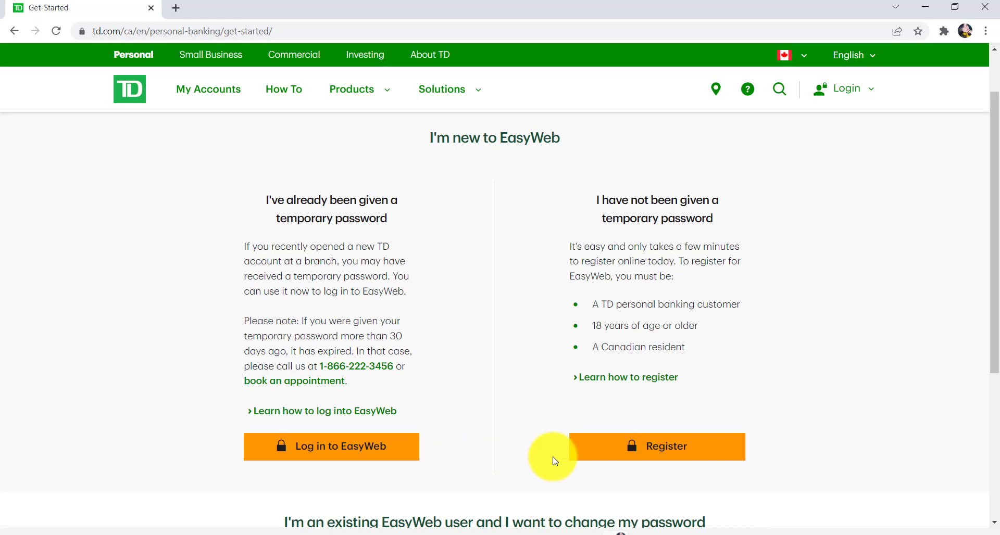
click(666, 447)
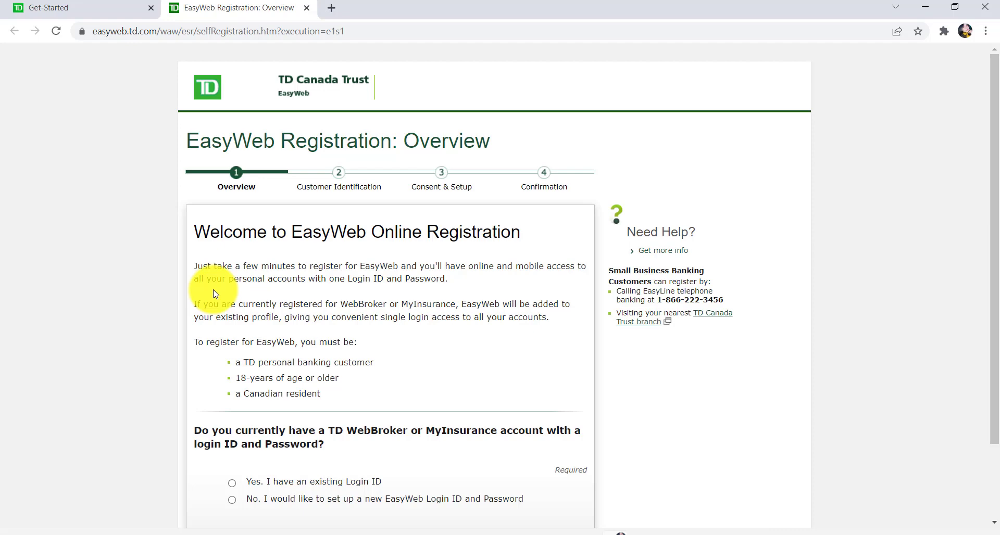
mouse_move(521, 450)
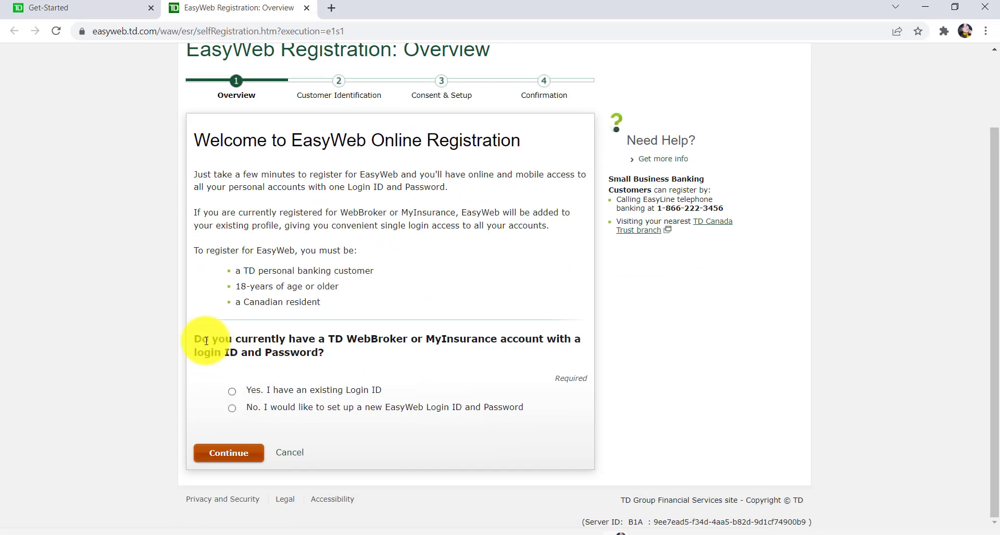
mouse_move(376, 360)
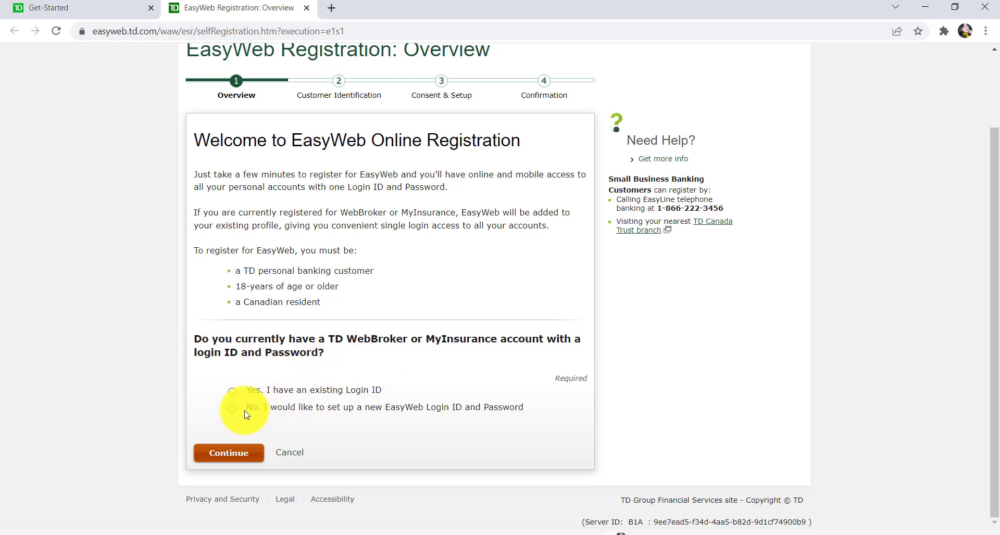
Choose to set up a new EasyWeb Login ID and Password and continue.
click(231, 408)
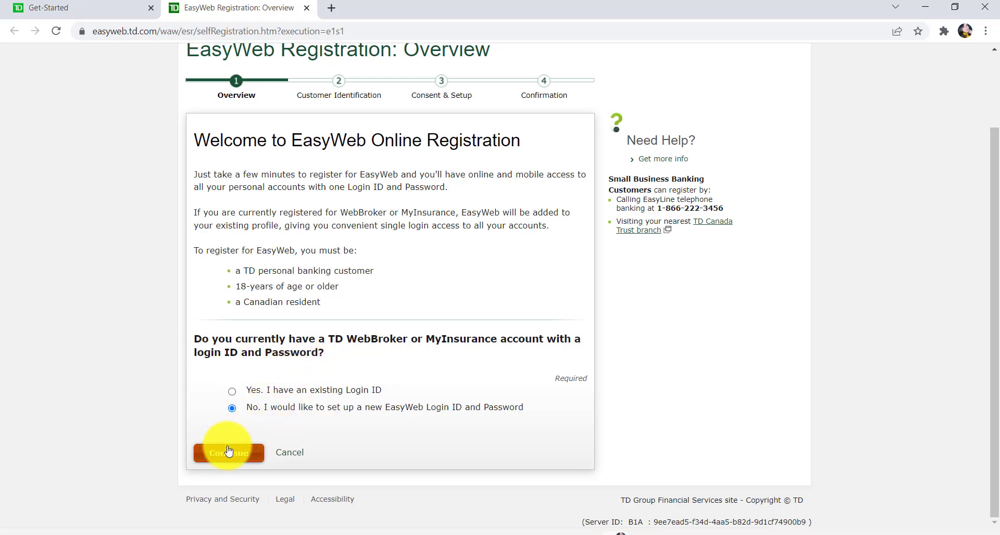
click(229, 453)
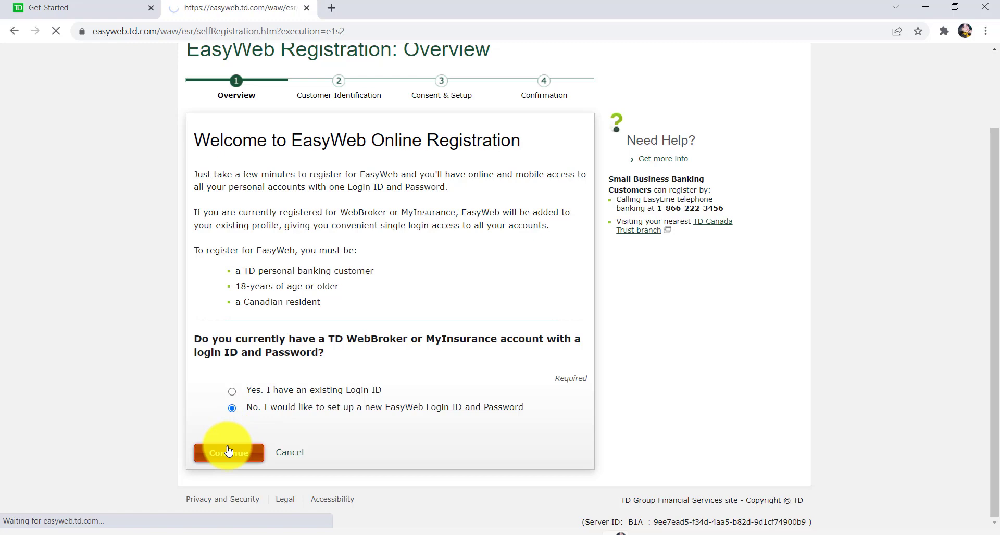
Select Credit Card as the registration product on the Customer Identification form.
click(229, 452)
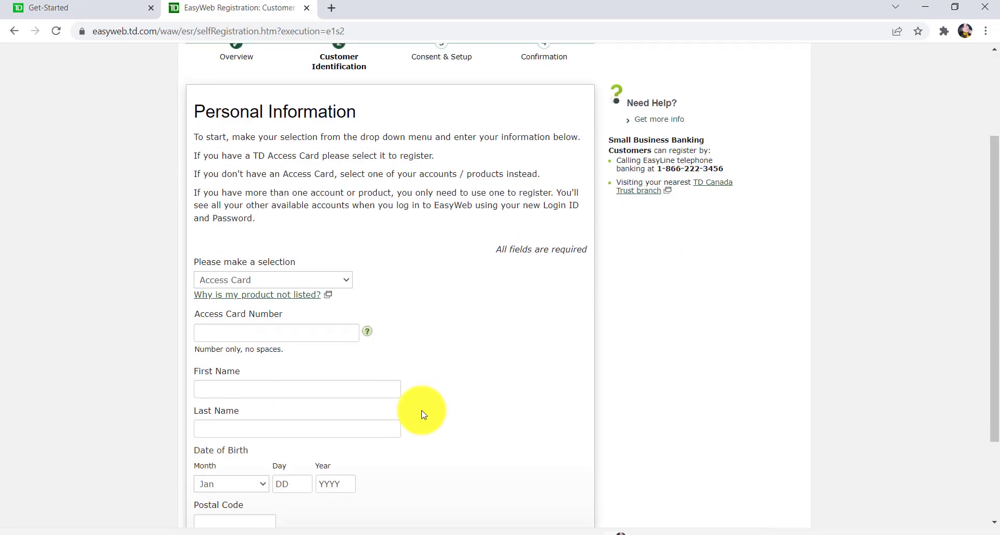
click(273, 280)
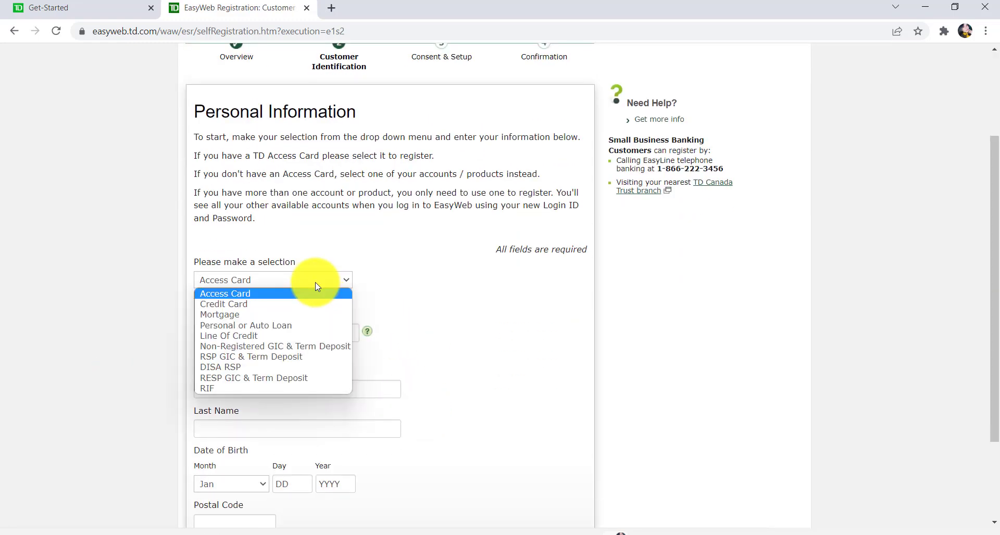
mouse_move(312, 304)
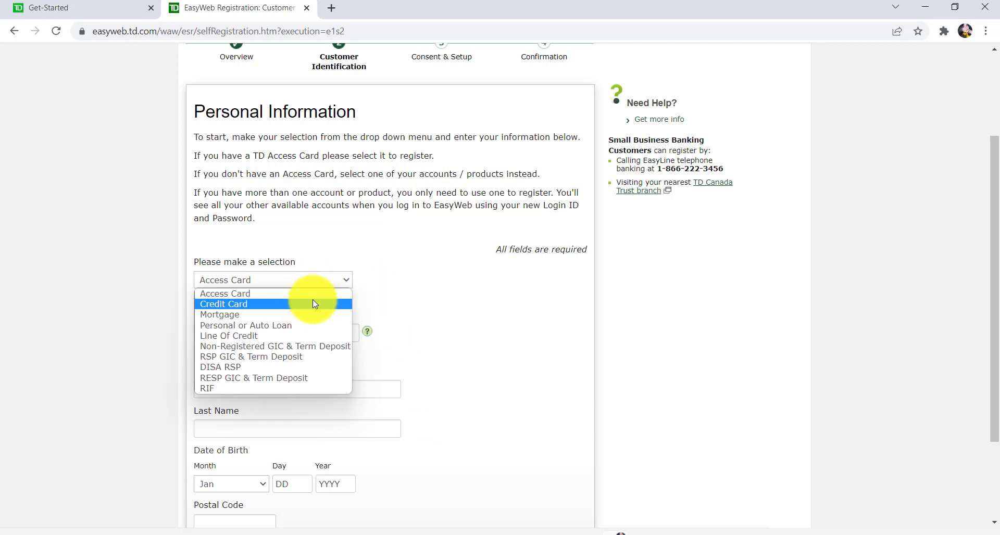
click(223, 304)
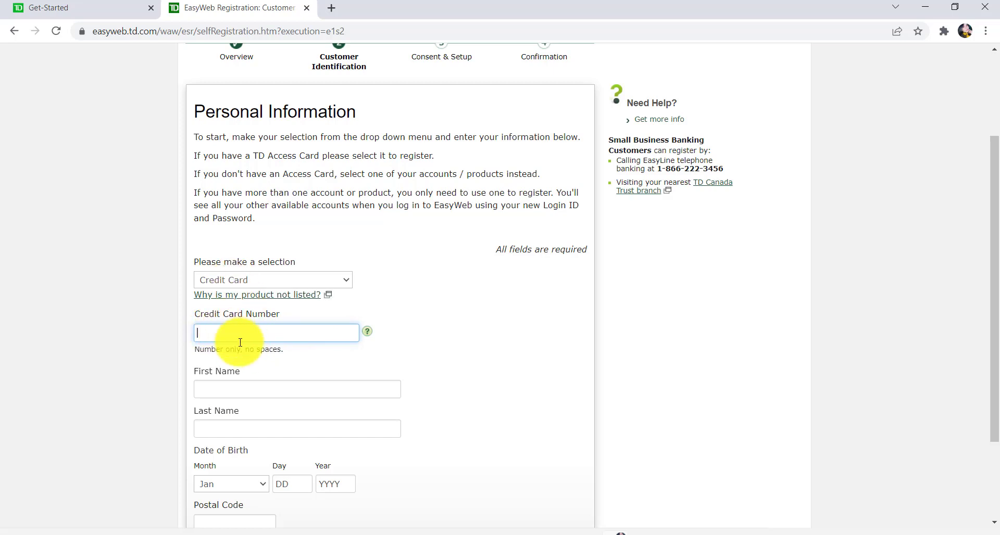
scroll(down, 3)
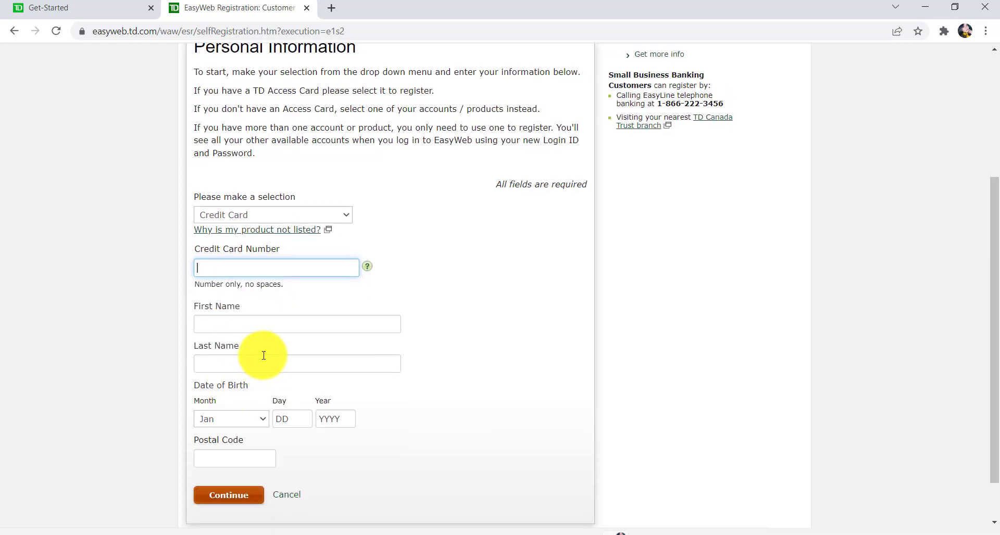
mouse_move(251, 351)
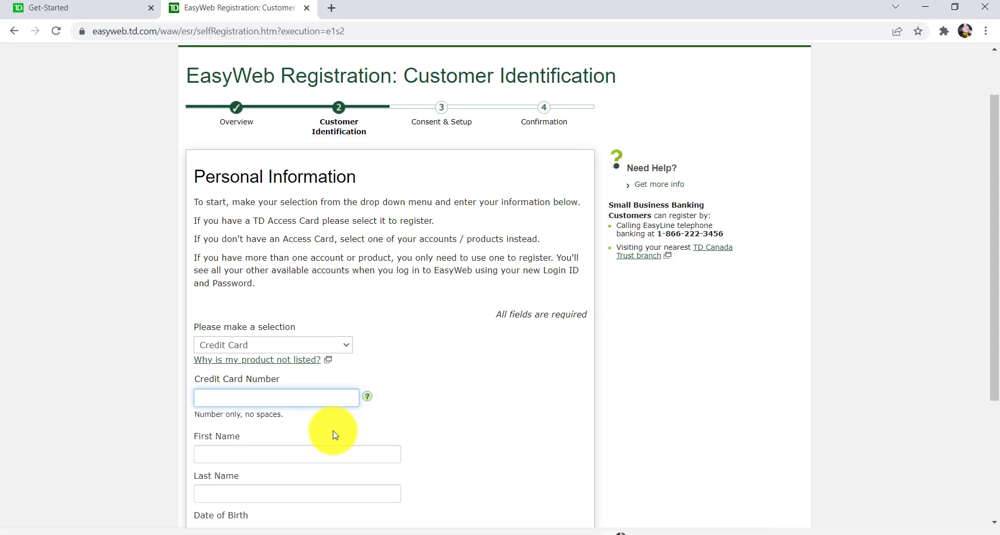
click(276, 398)
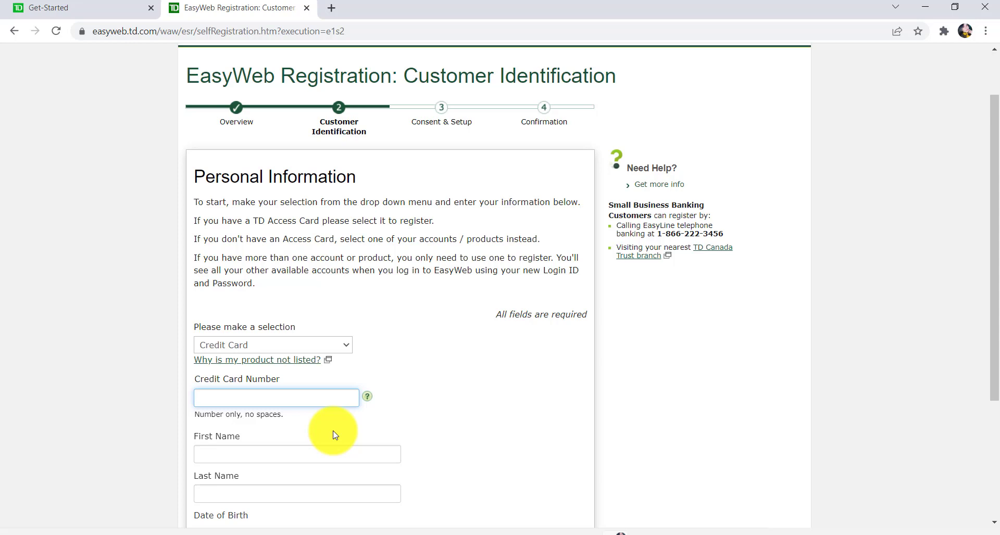
click(276, 397)
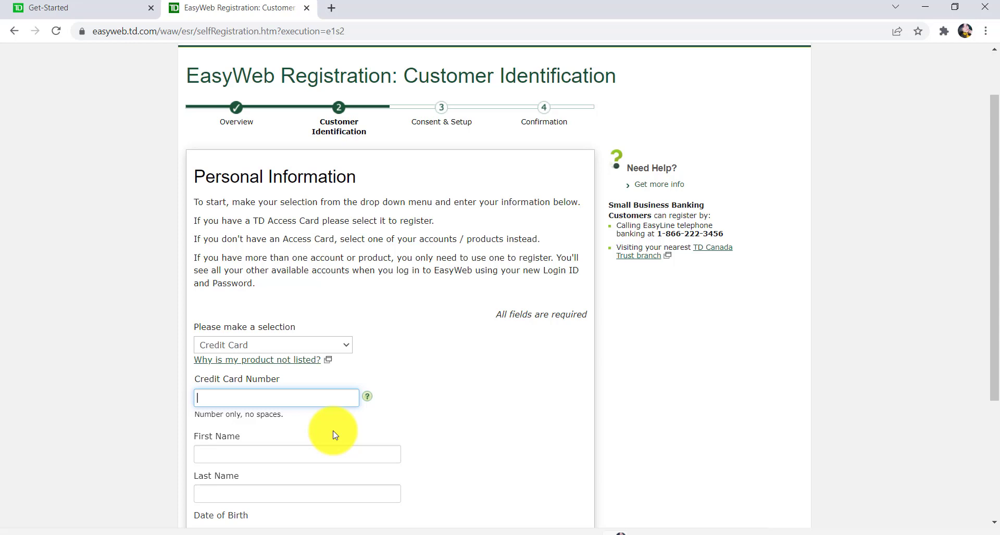
mouse_move(356, 444)
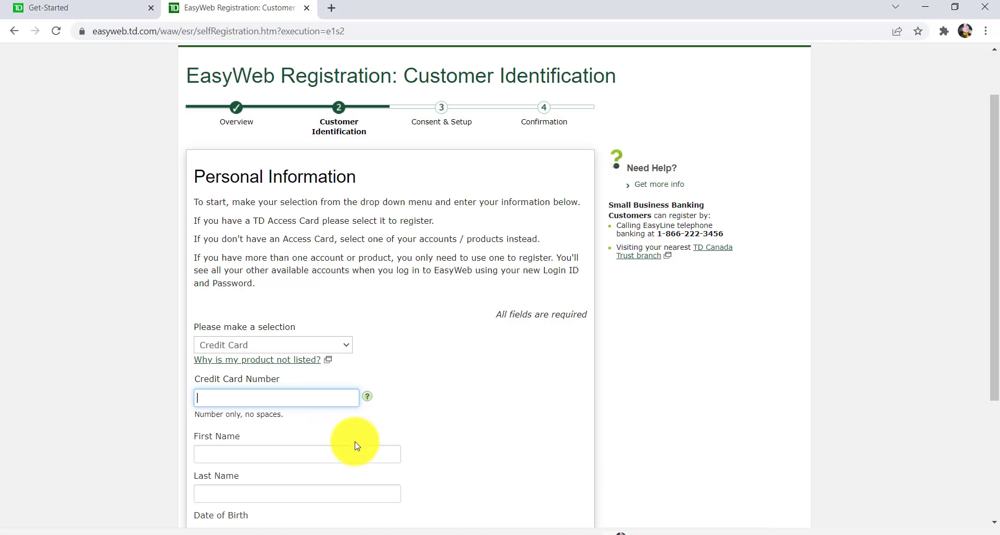